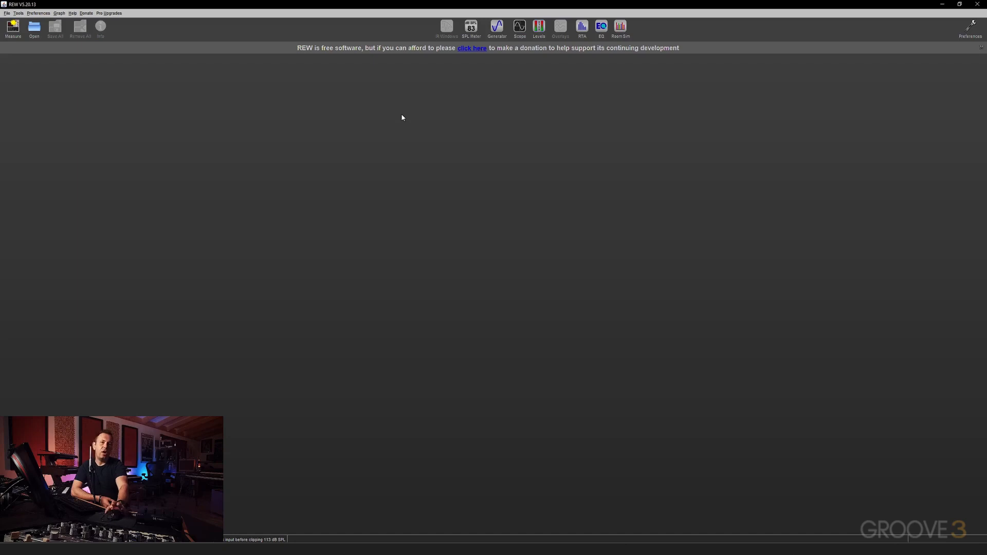
Step: Open the SPL meter, reading about 70.9 dB C-weighted on the Aurora USB input
click(470, 26)
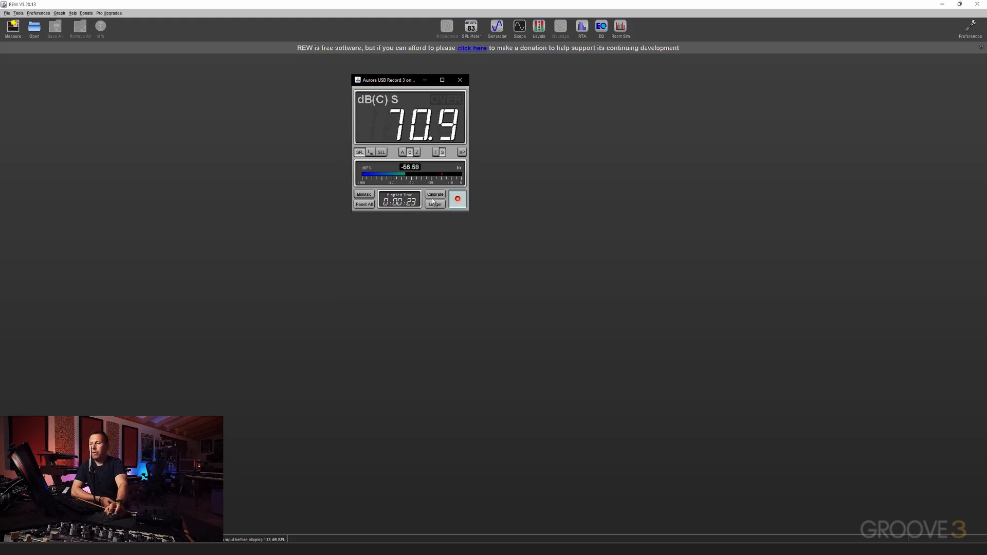
Step: Start SPL reading calibration with REW's speaker cal signal as the source
click(435, 194)
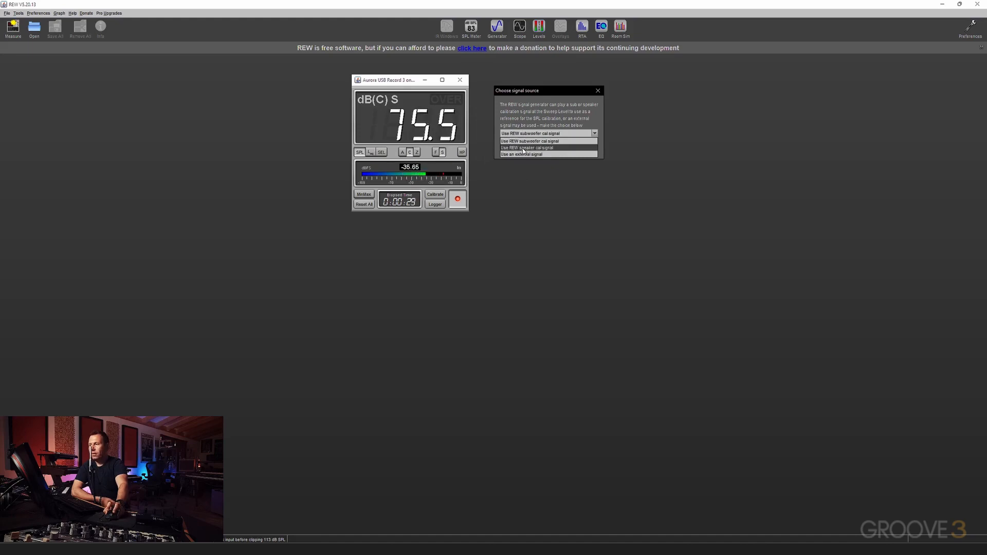
click(527, 147)
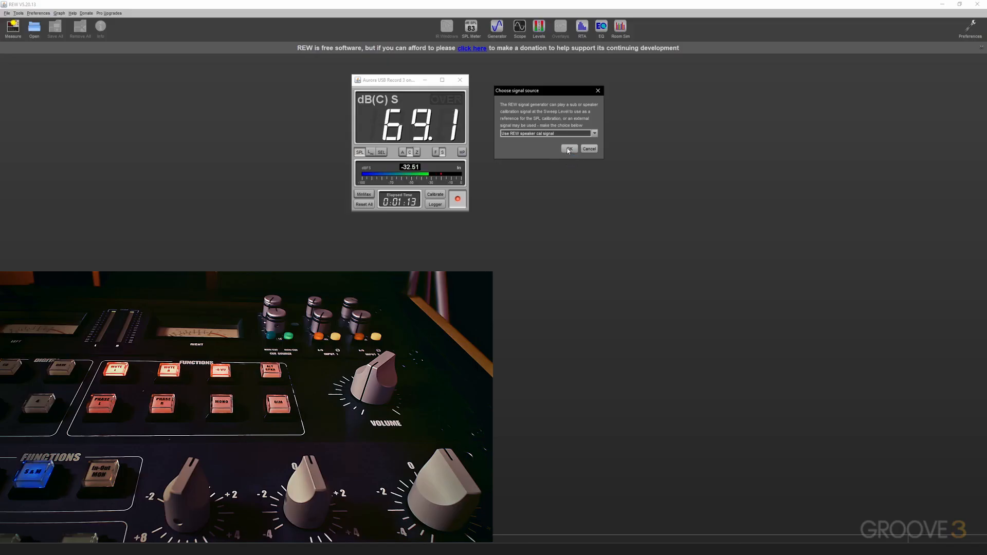
click(569, 149)
text(75.)
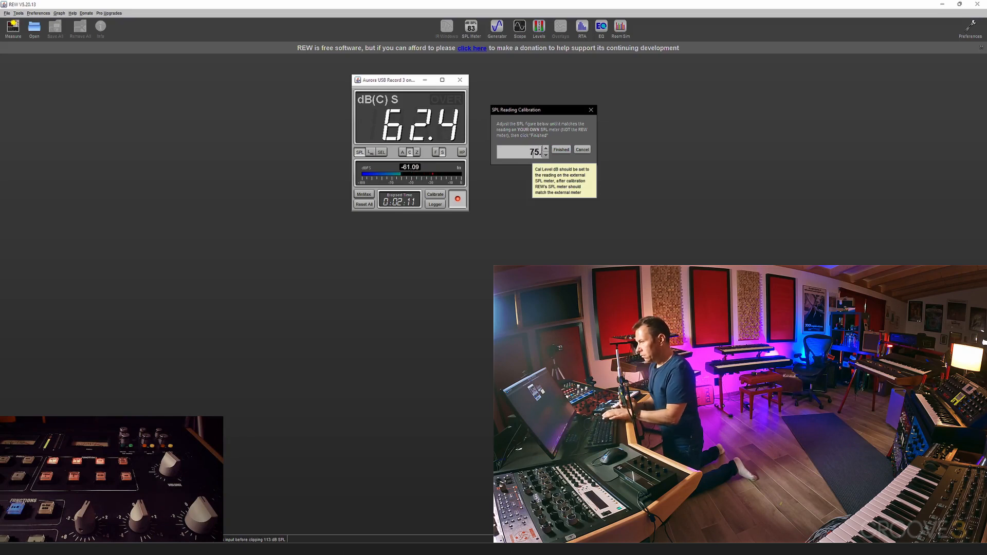
Step: Adjust the calibration reference value to 75.4 dB, matching the external meter
click(545, 152)
text(4)
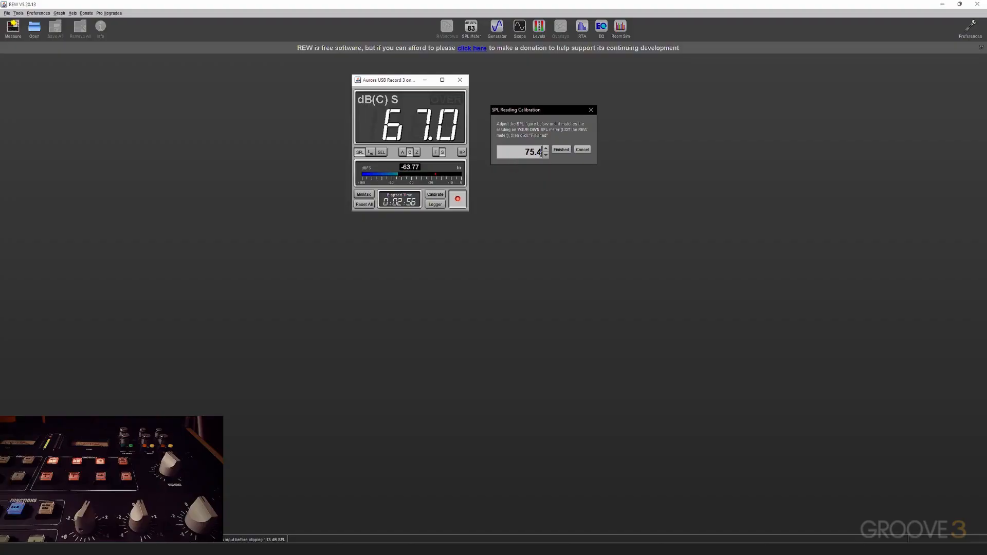
Step: Finish calibration, dismiss the 125 dB maximum SPL message, and close the SPL meter
click(560, 149)
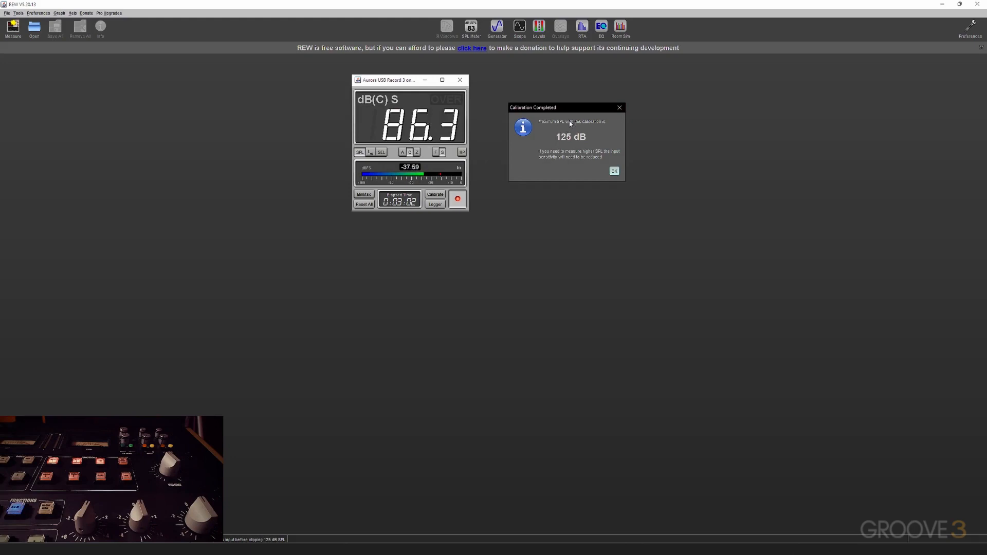
mouse_move(559, 163)
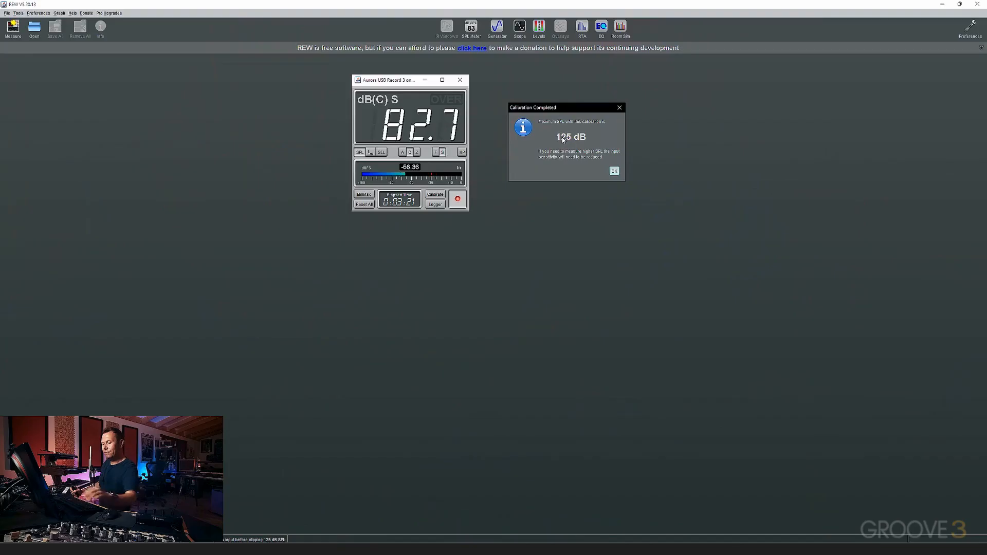
click(613, 170)
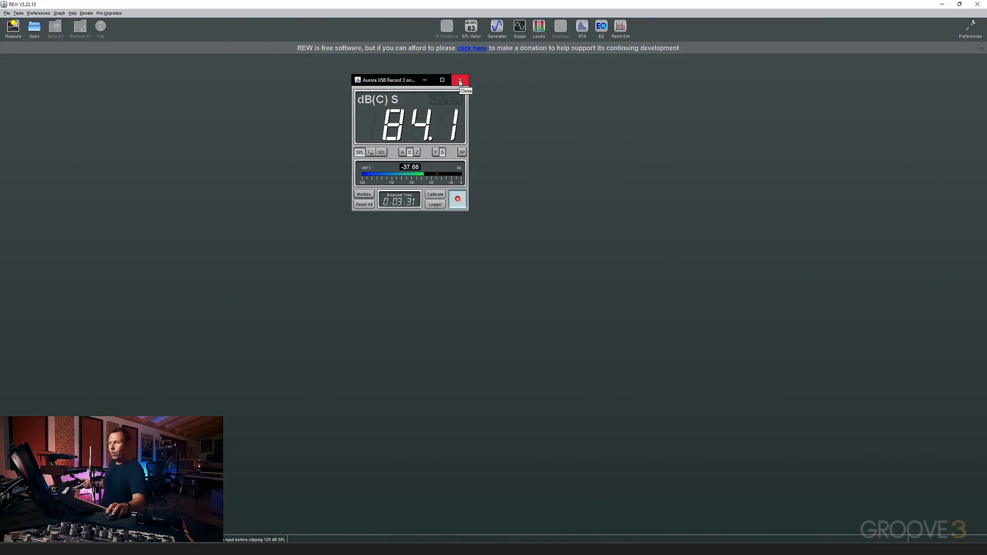
click(460, 80)
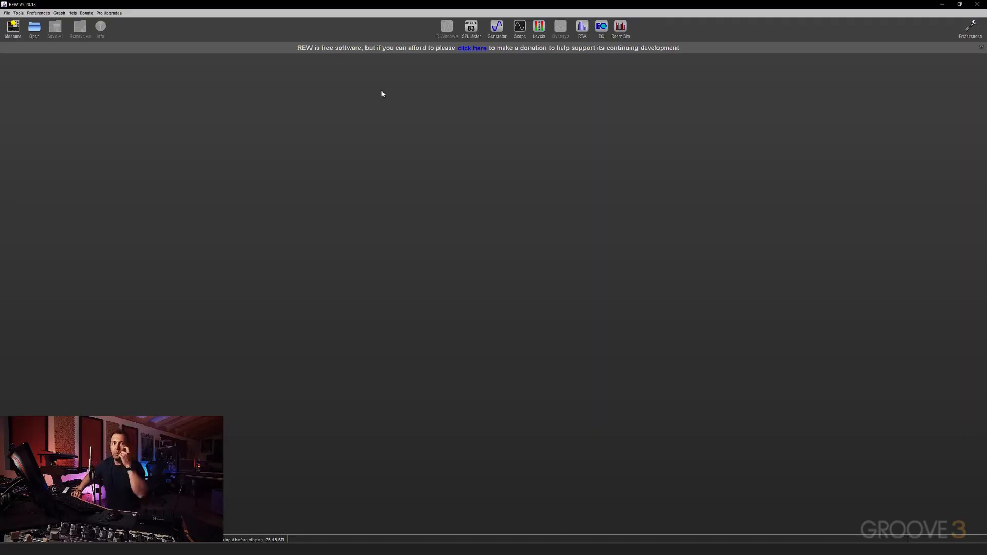
Step: Open the measurement setup for sweep R and enable keeping notes for the next measurement
click(13, 28)
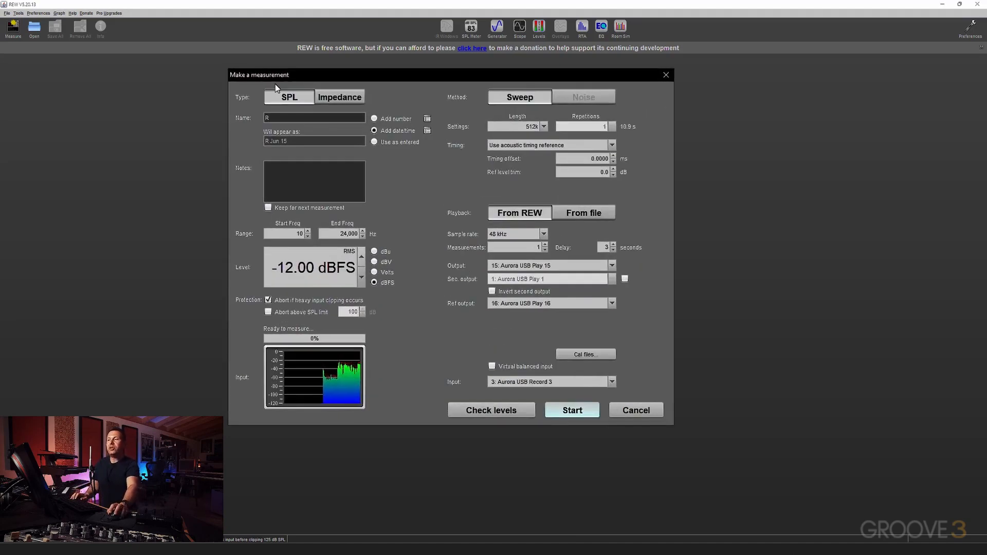
mouse_move(289, 96)
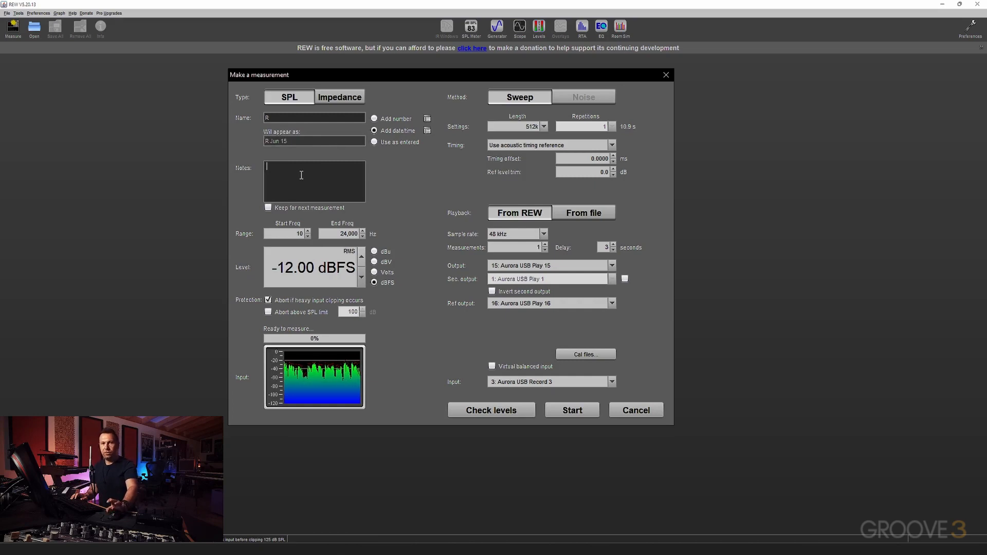
click(268, 208)
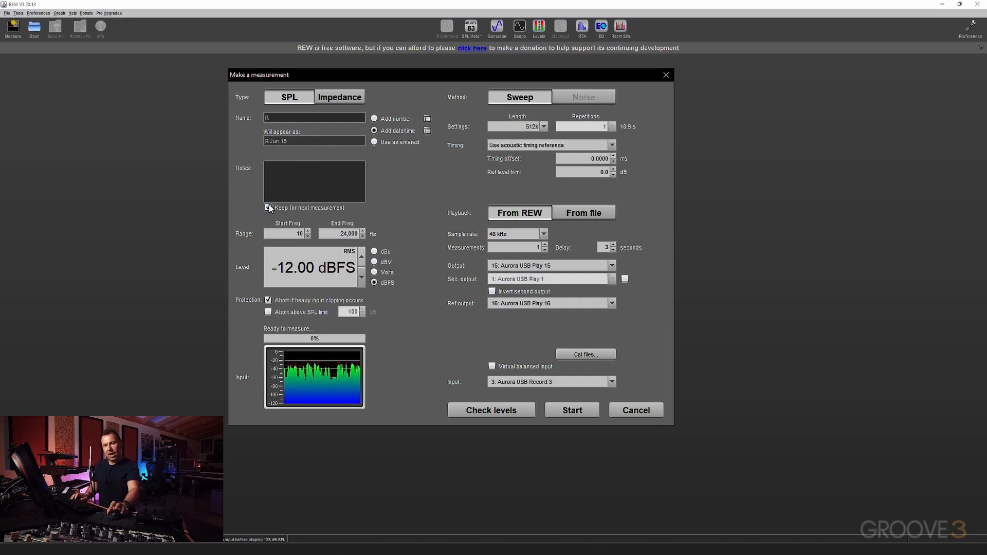
click(269, 208)
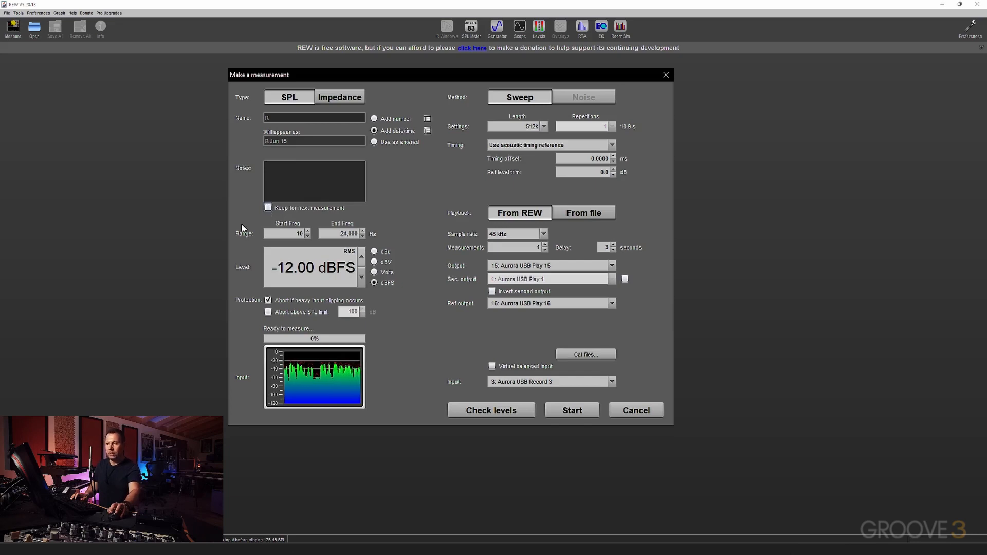
click(283, 233)
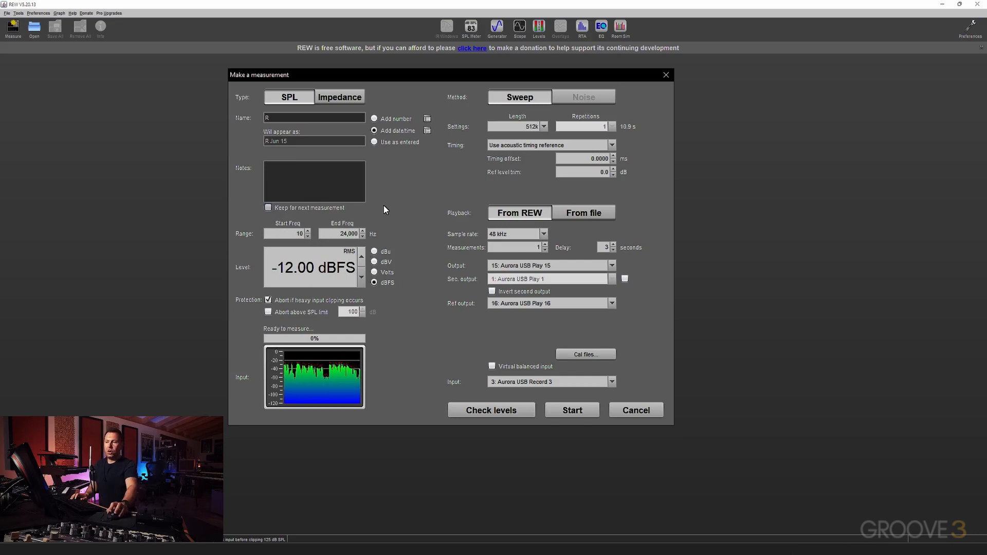
click(268, 207)
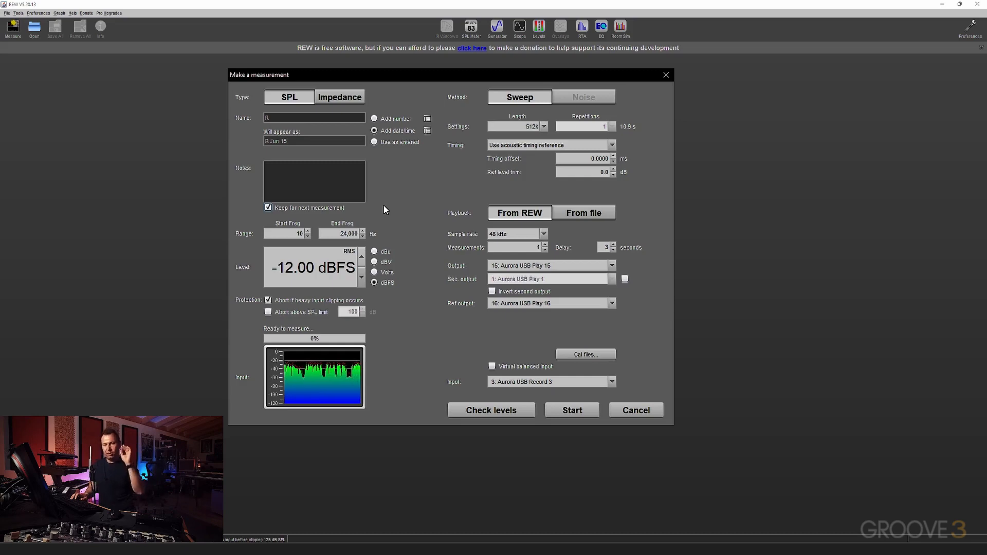
mouse_move(396, 197)
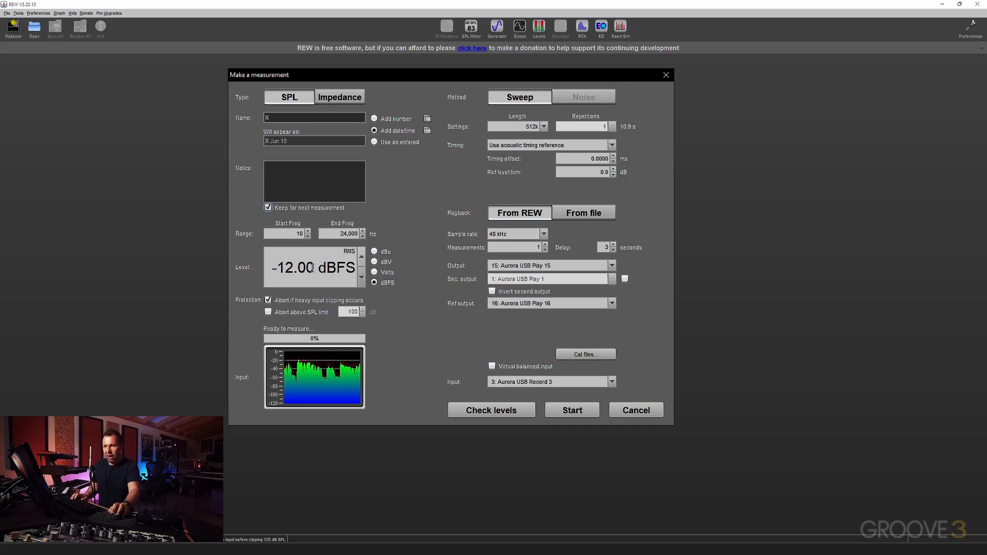
mouse_move(268, 300)
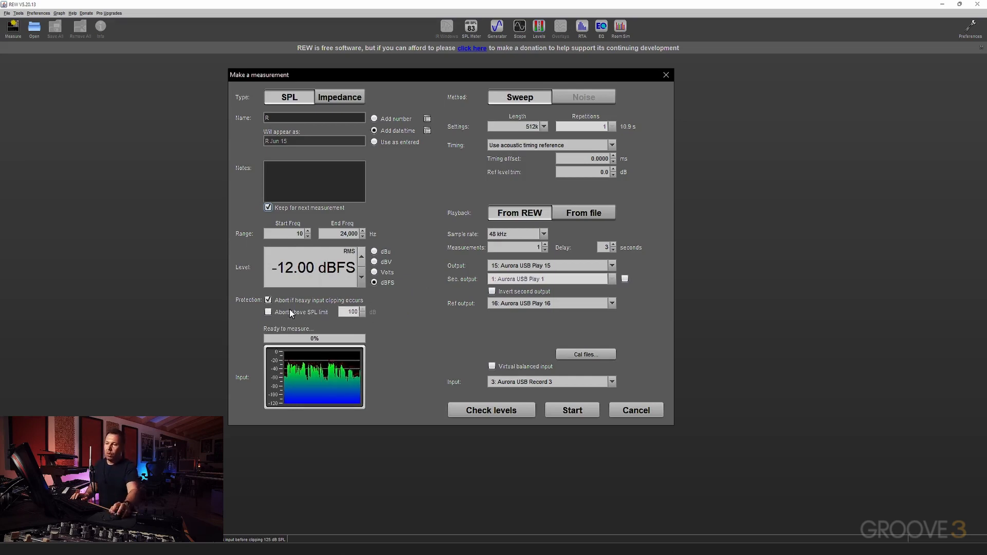
click(268, 312)
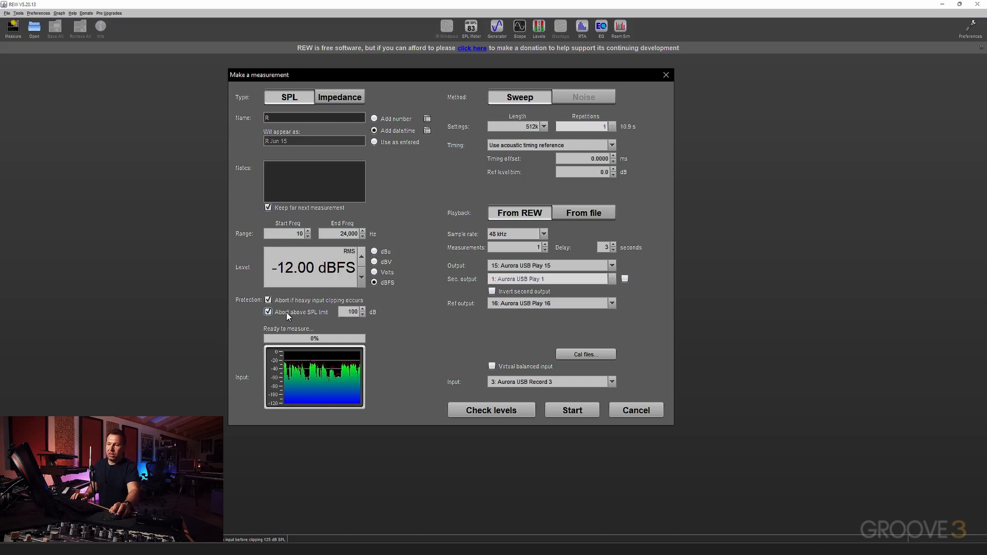
click(268, 312)
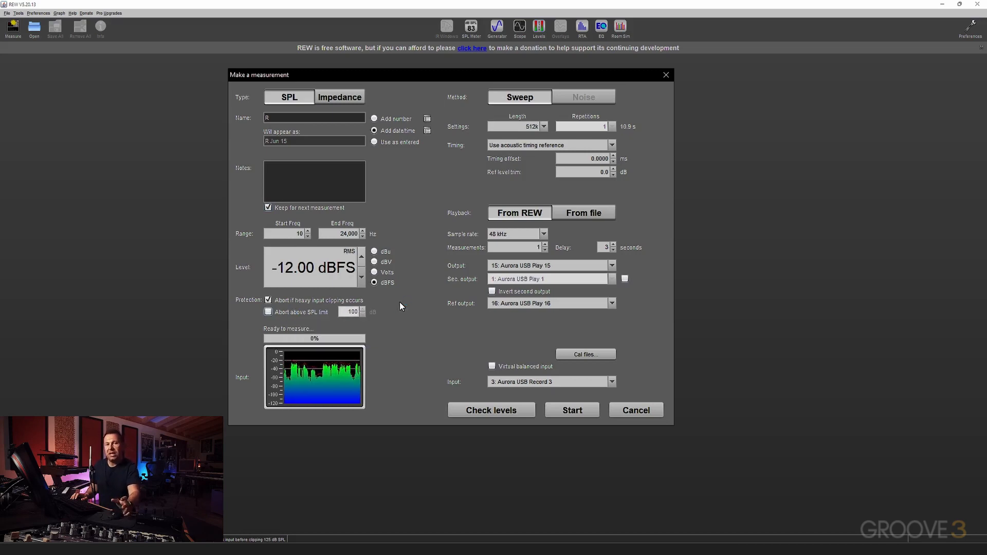
mouse_move(406, 307)
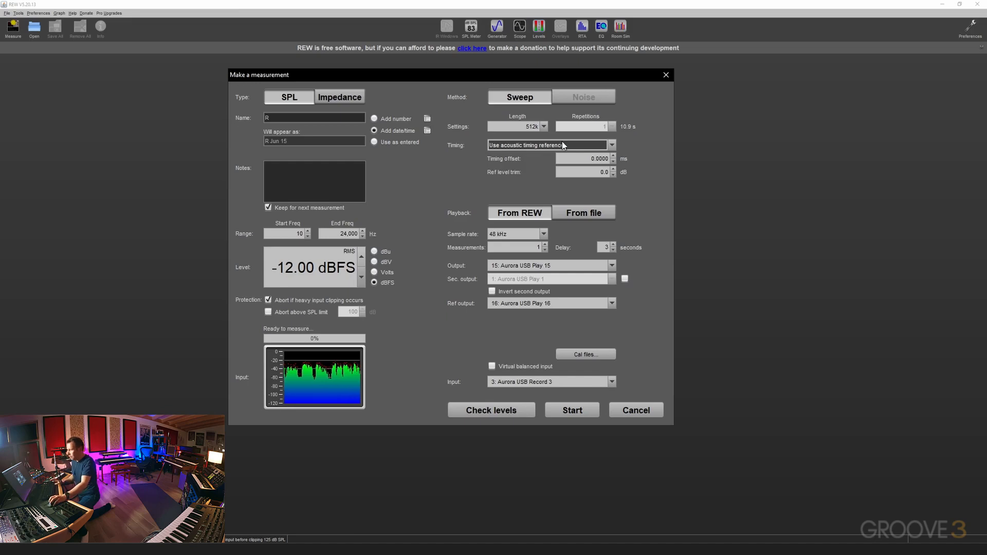
Step: Set the sweep length to 128k (about 2.7 s) with a single repetition
click(543, 126)
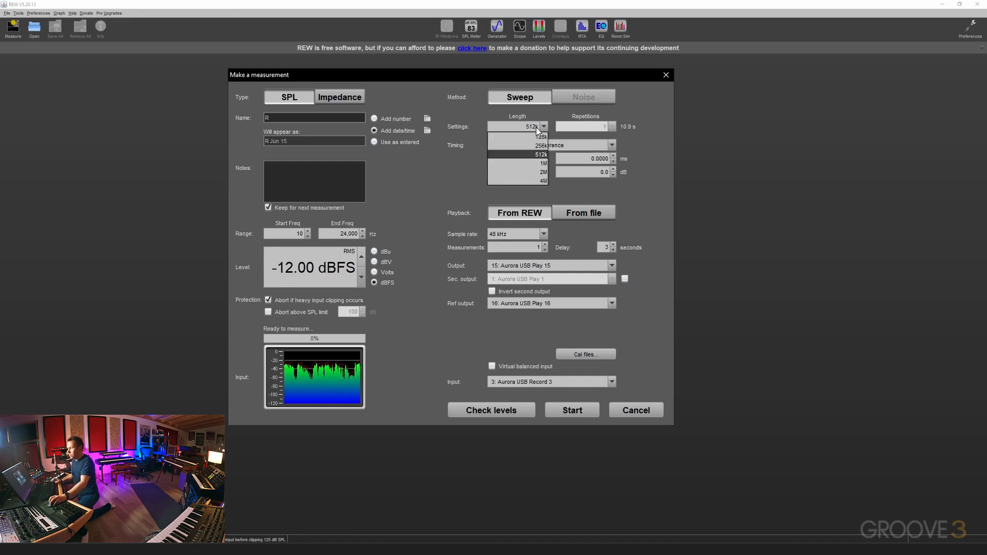
click(516, 136)
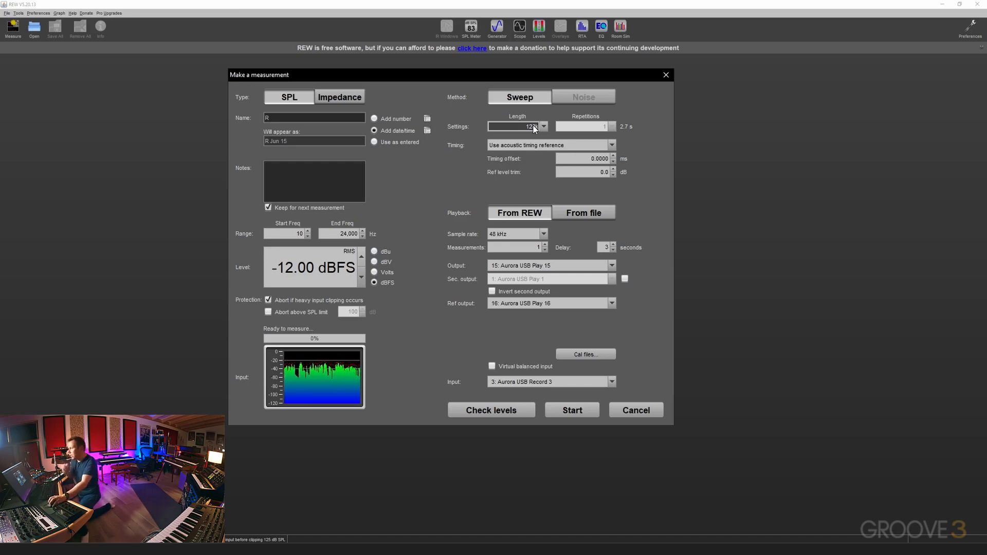
click(542, 126)
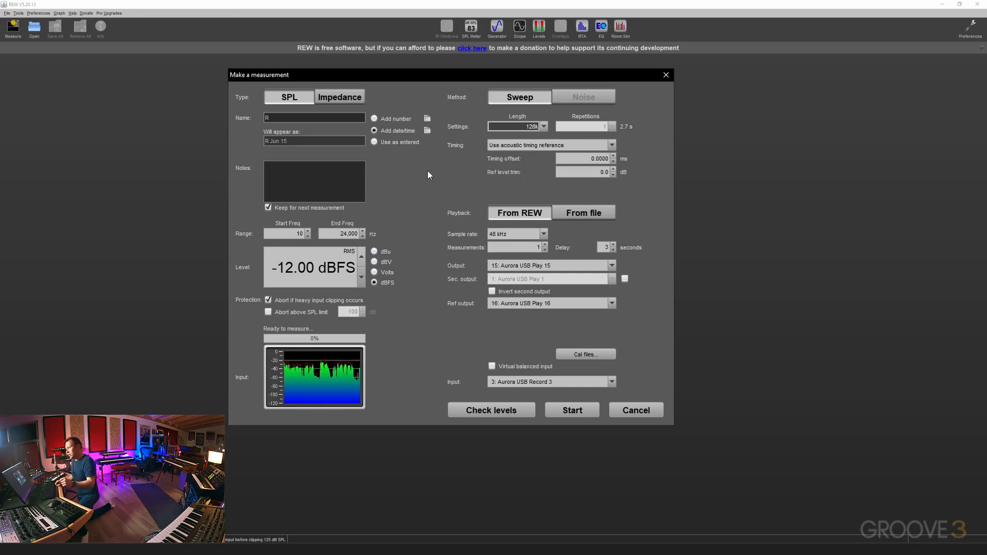
mouse_move(535, 154)
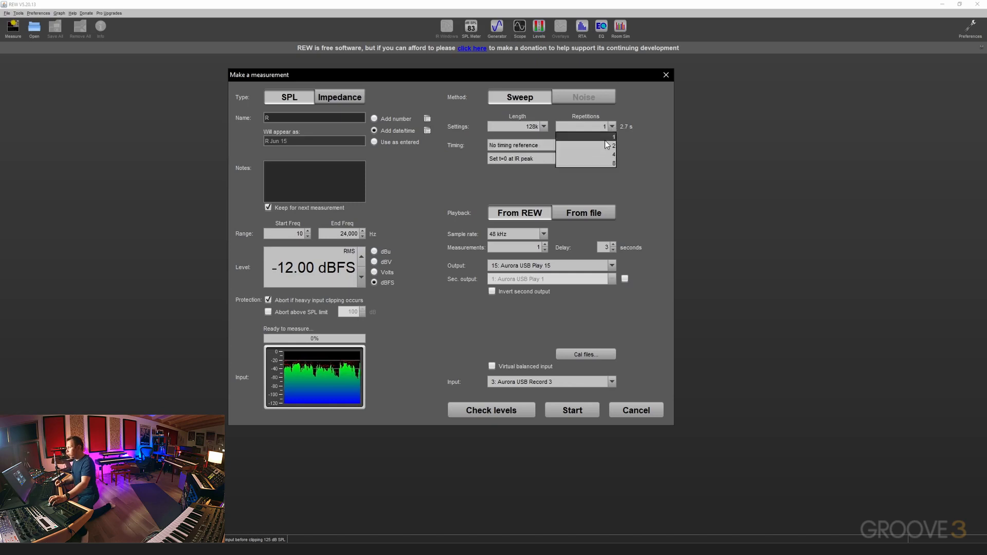
click(547, 145)
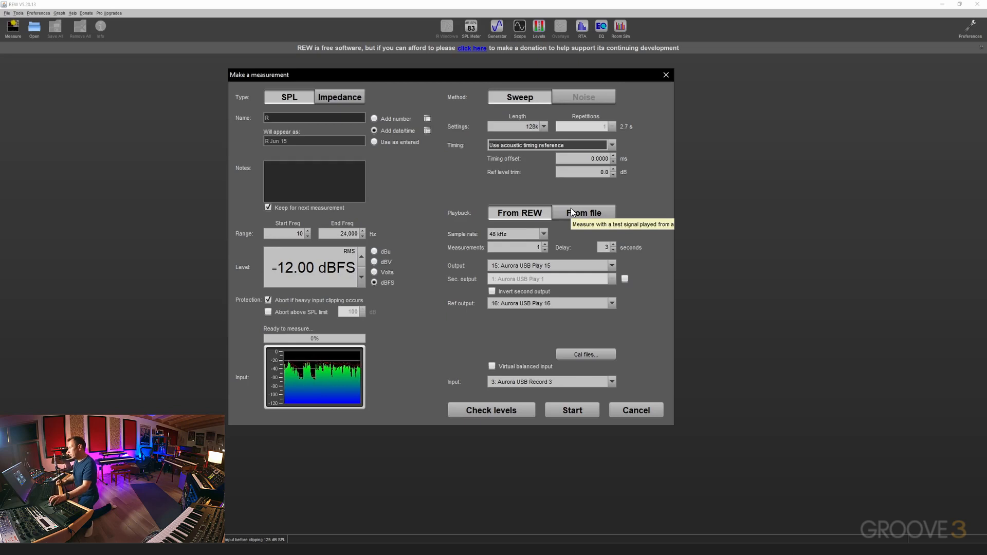
Step: Use the acoustic timing reference, sending it to output 16: Aurora USB Play 16
click(542, 234)
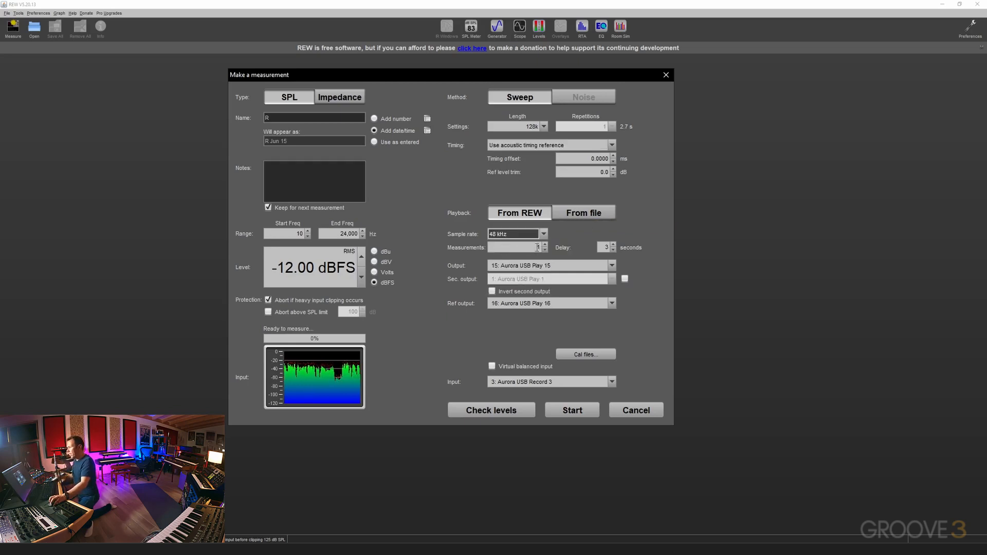
mouse_move(516, 246)
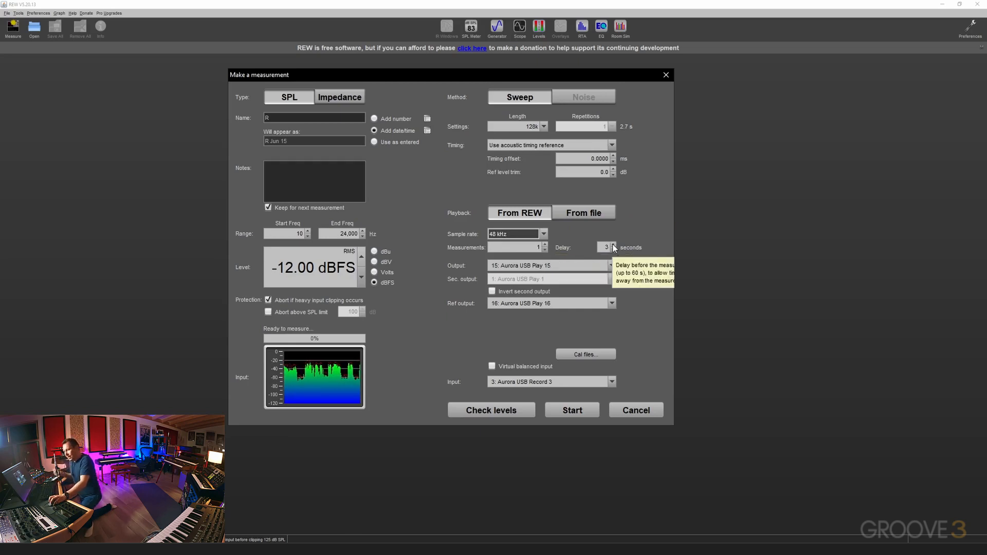
Step: Raise the measurement start delay from 3 to 8 seconds
click(611, 250)
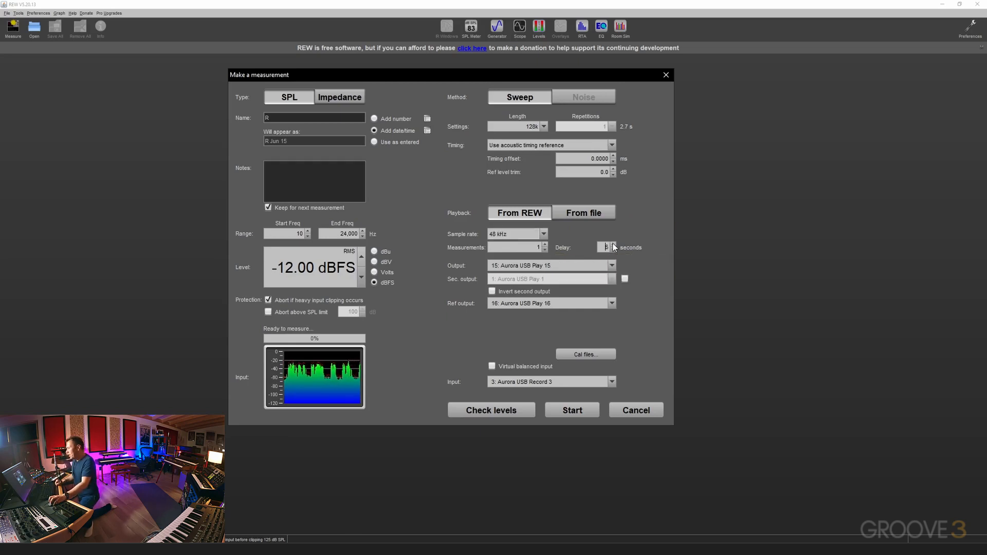
click(612, 244)
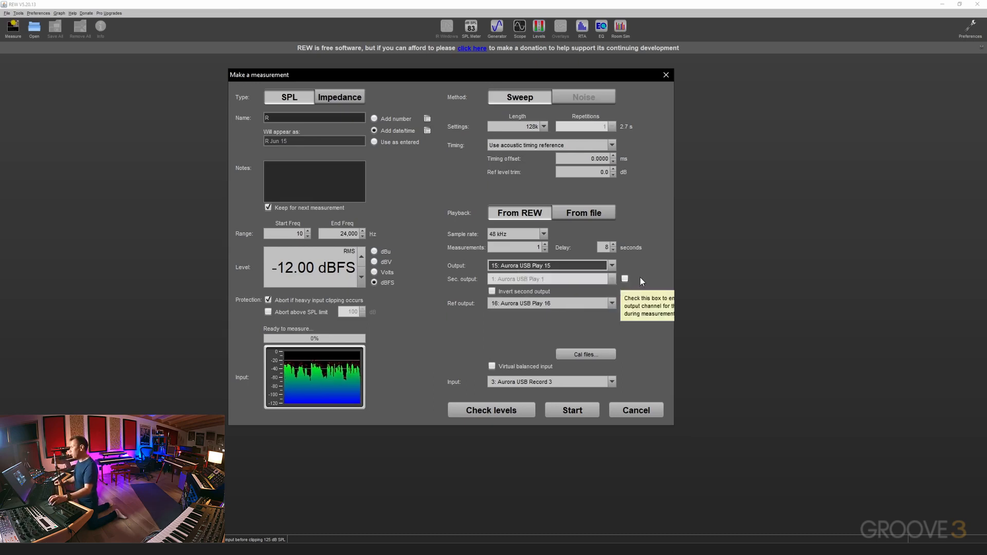
mouse_move(494, 308)
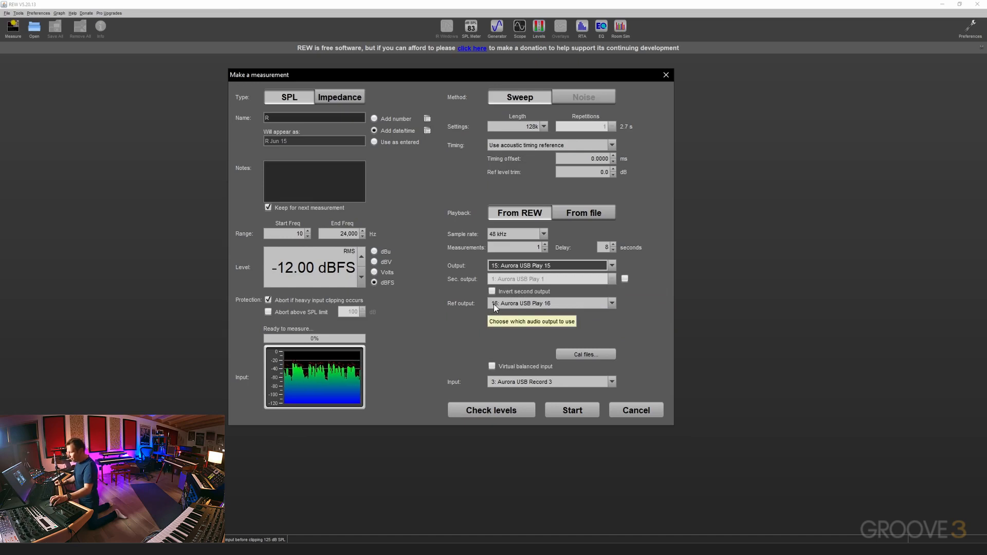
click(611, 303)
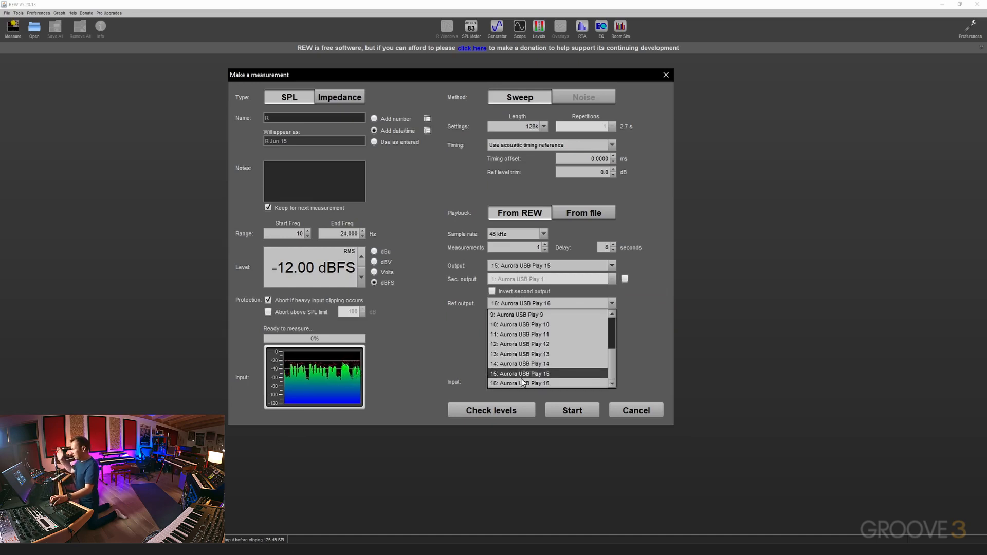
click(520, 373)
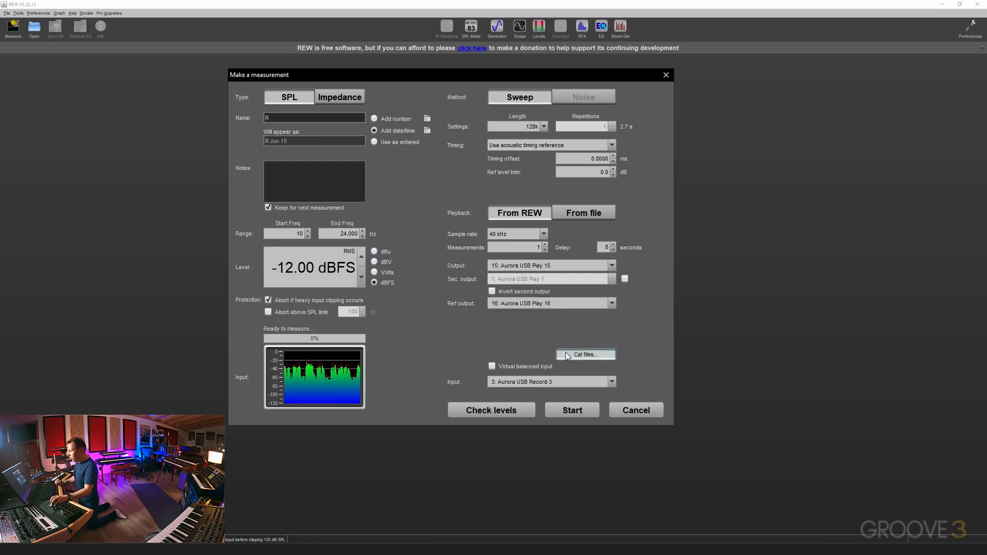
click(584, 354)
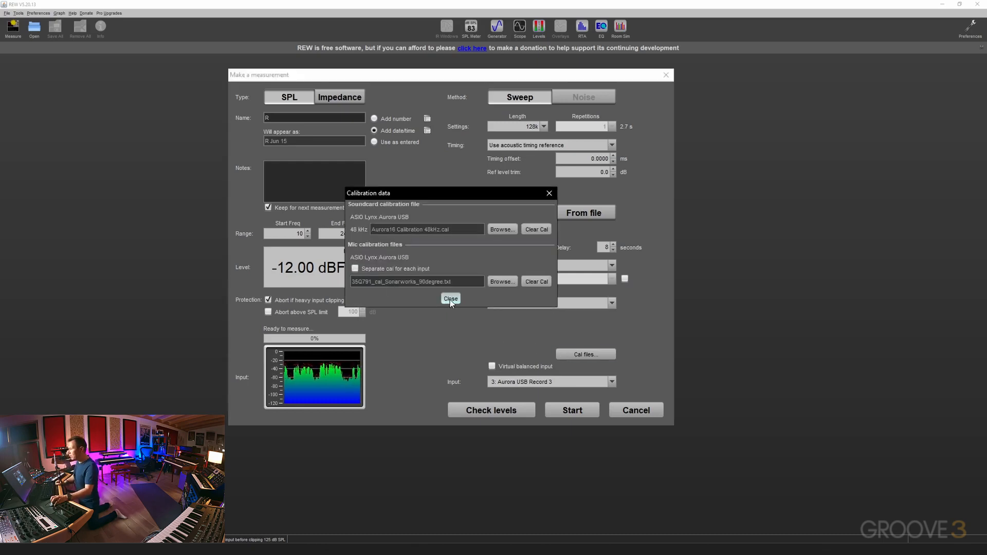
click(450, 298)
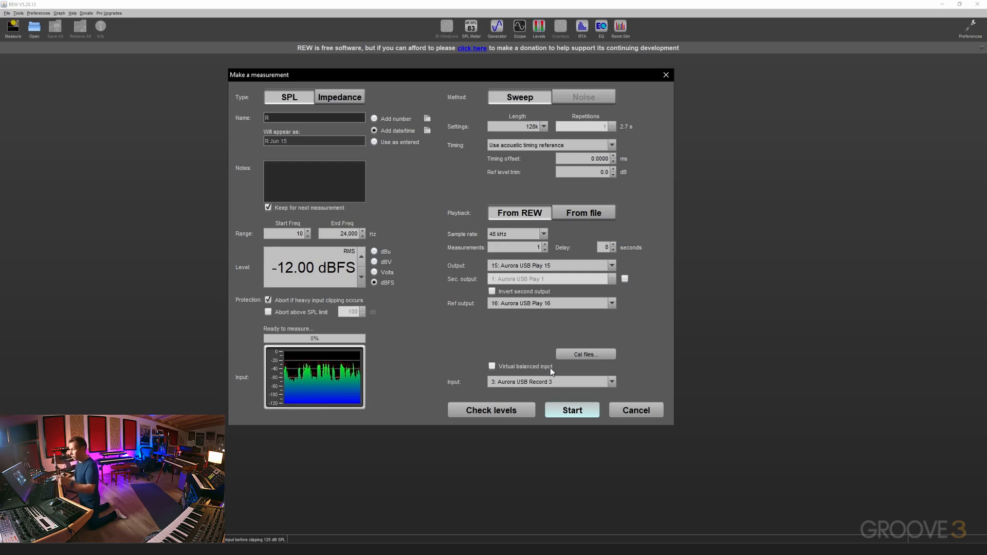
mouse_move(492, 365)
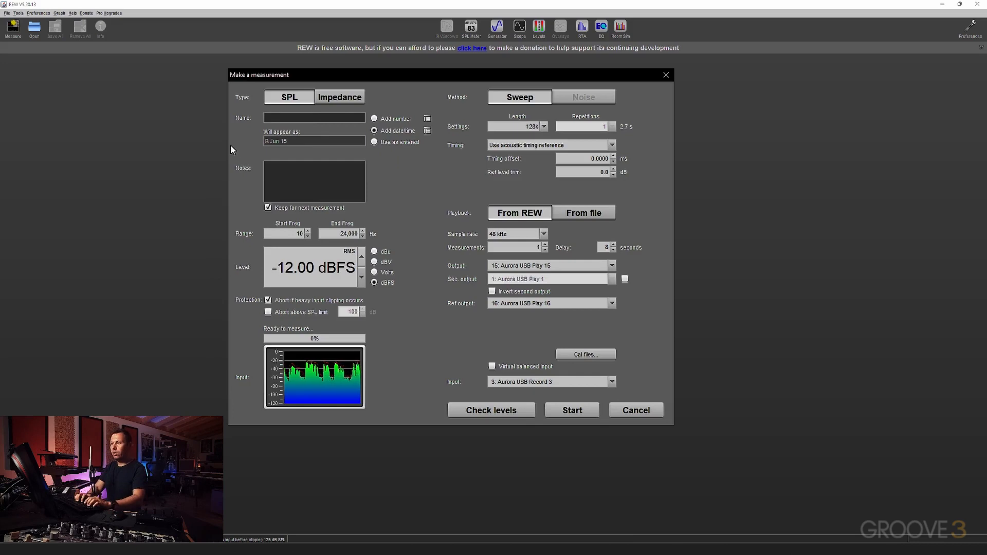
Step: Name the measurement '1-point L' with notes 'SM100 on Stands h=83 toe-in=10deg'
text(1-point L)
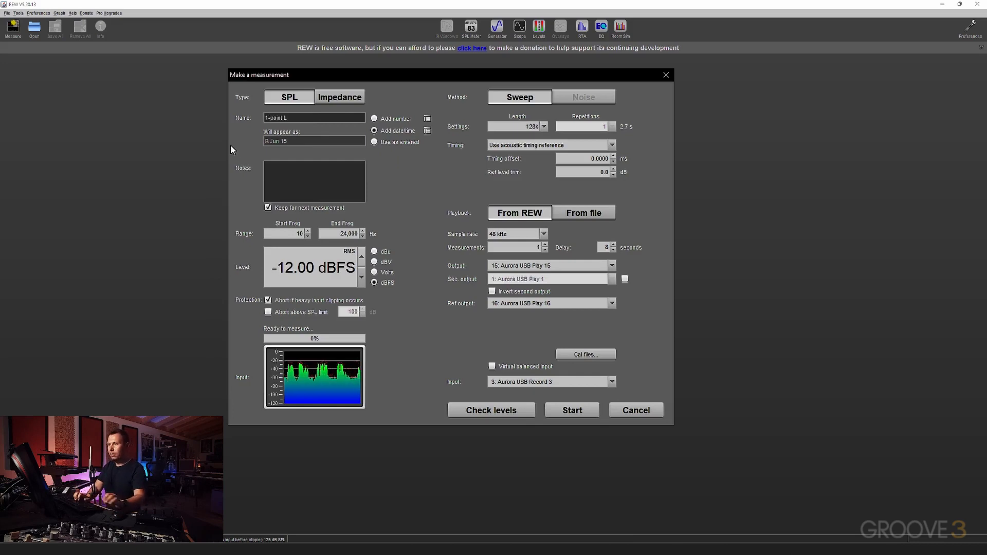
click(313, 181)
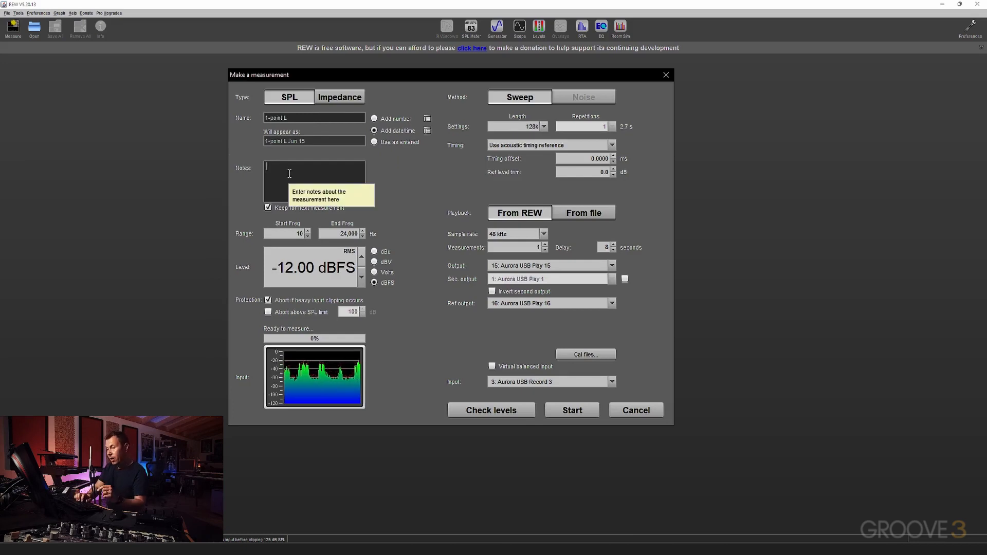
text(SM100)
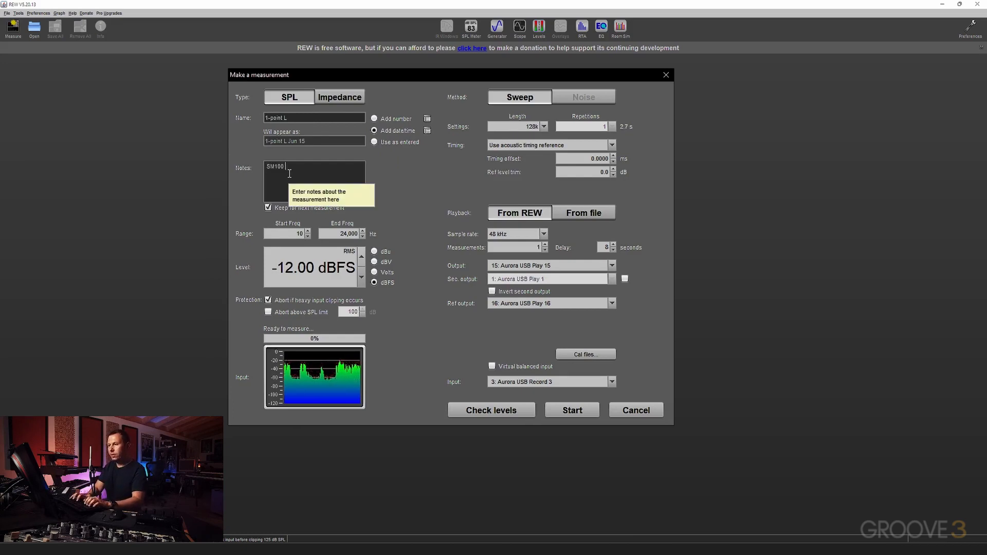
text(on Stands)
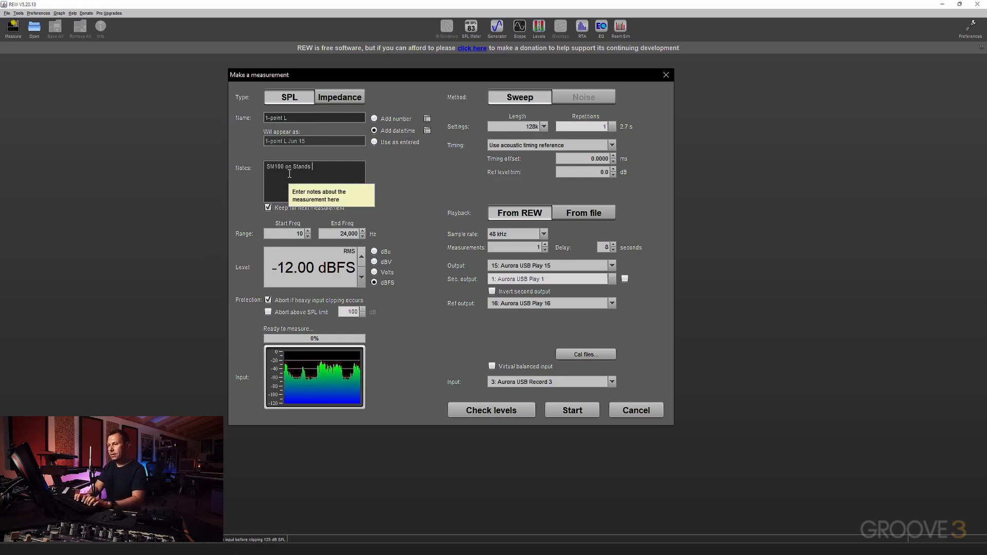
text(h=)
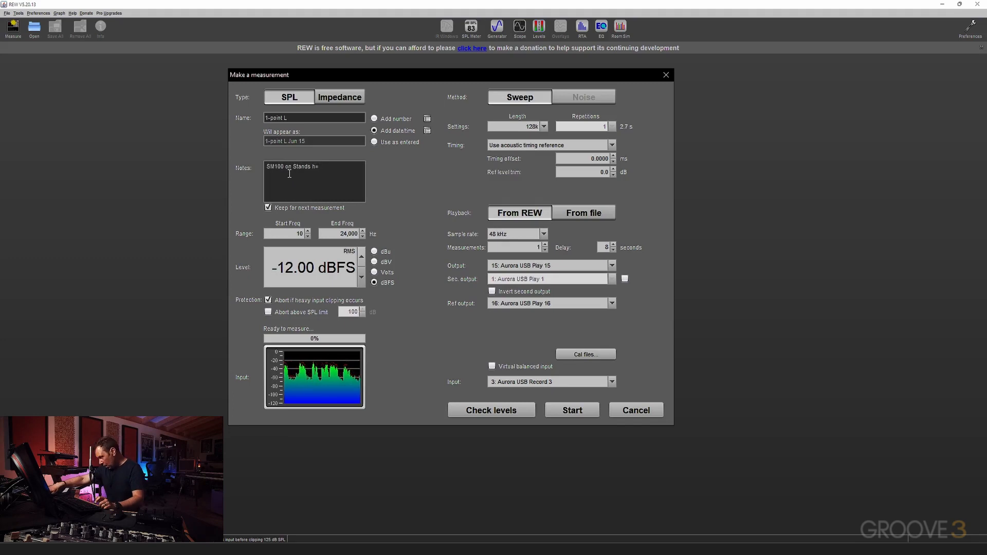
text(83)
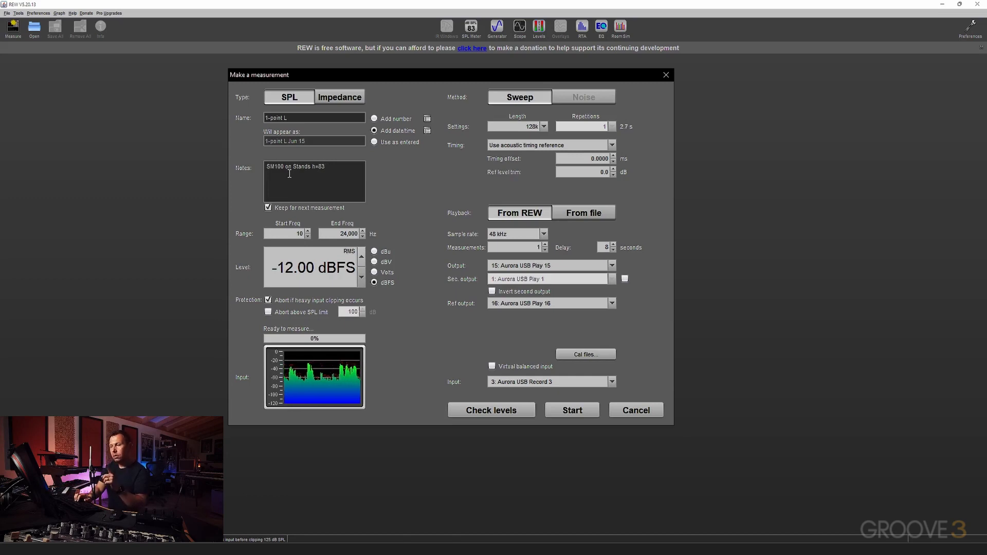
text(toe)
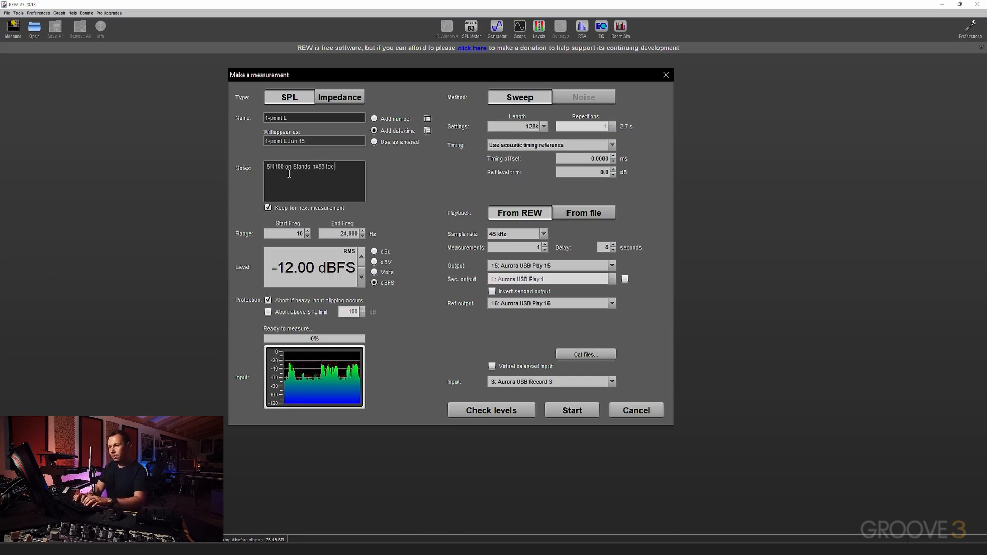
text(-in=10deg)
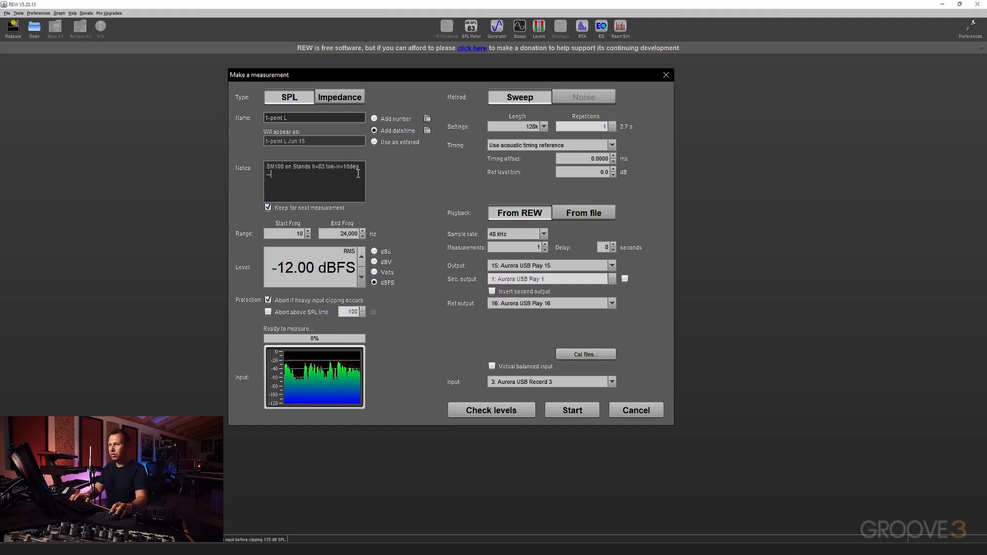
mouse_move(276, 180)
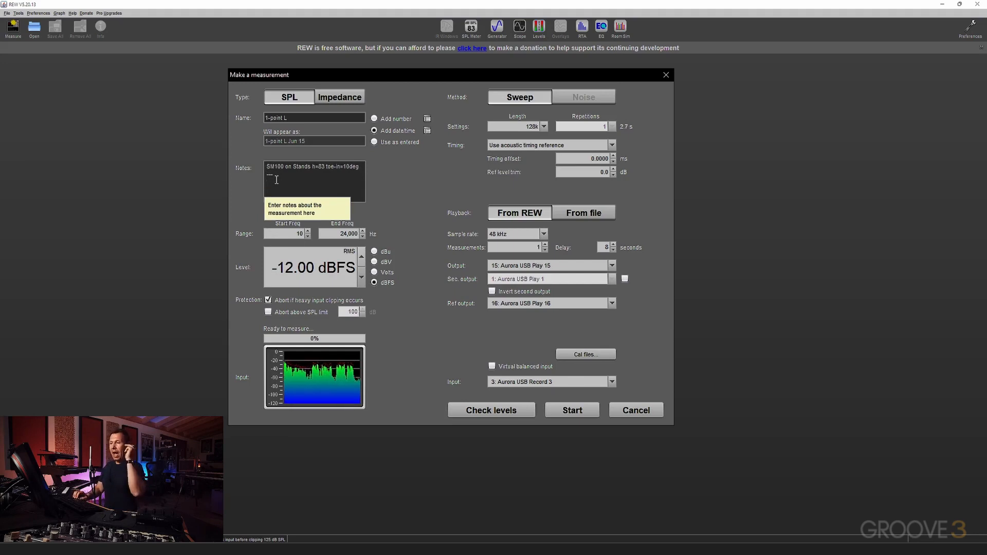
click(269, 207)
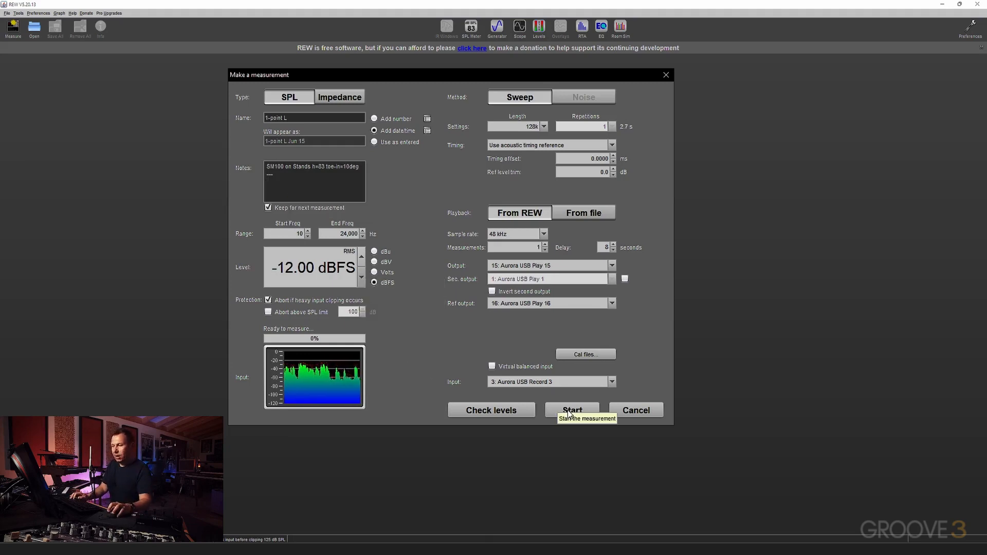
Step: Run the 1-point L left-speaker sweep after the 8 s countdown and view its SPL graph
click(571, 410)
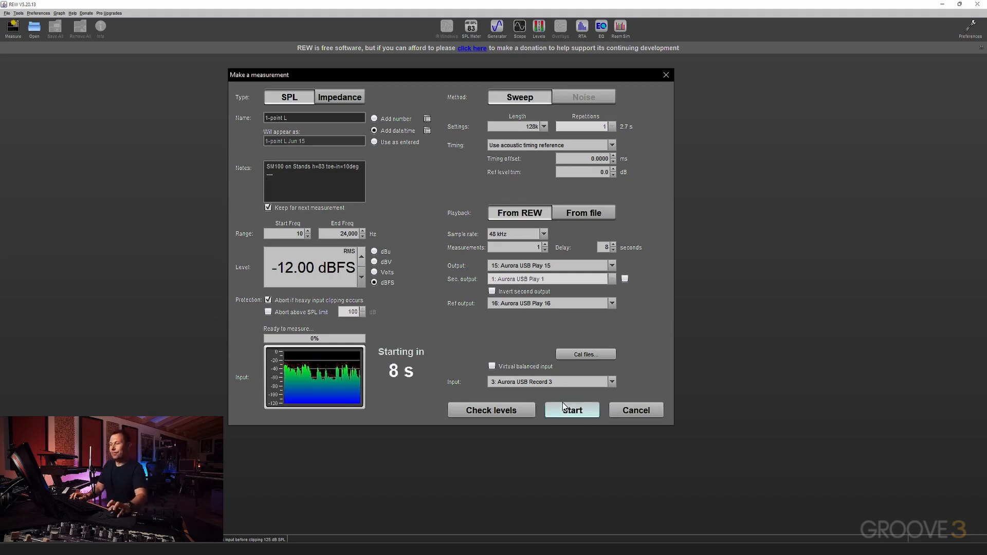
click(570, 410)
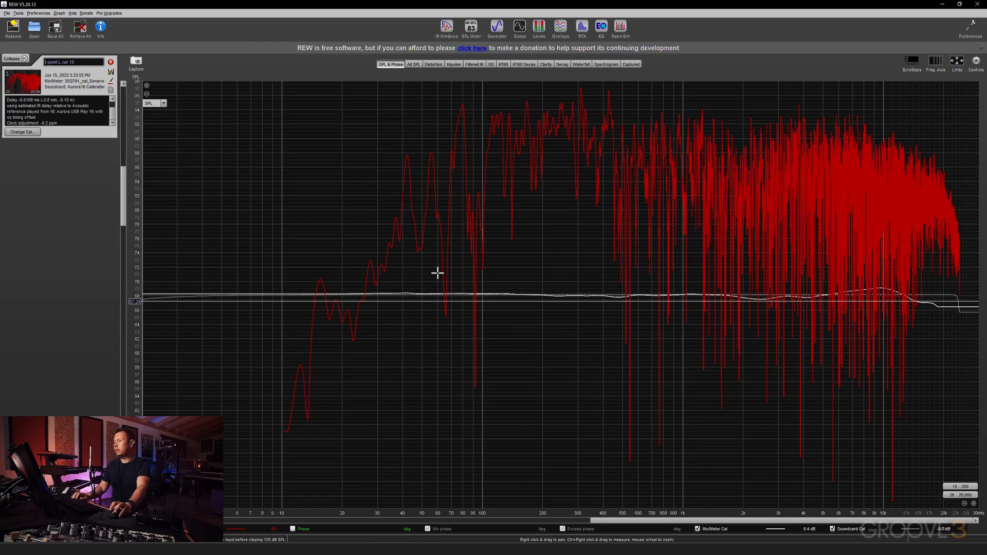
mouse_move(328, 192)
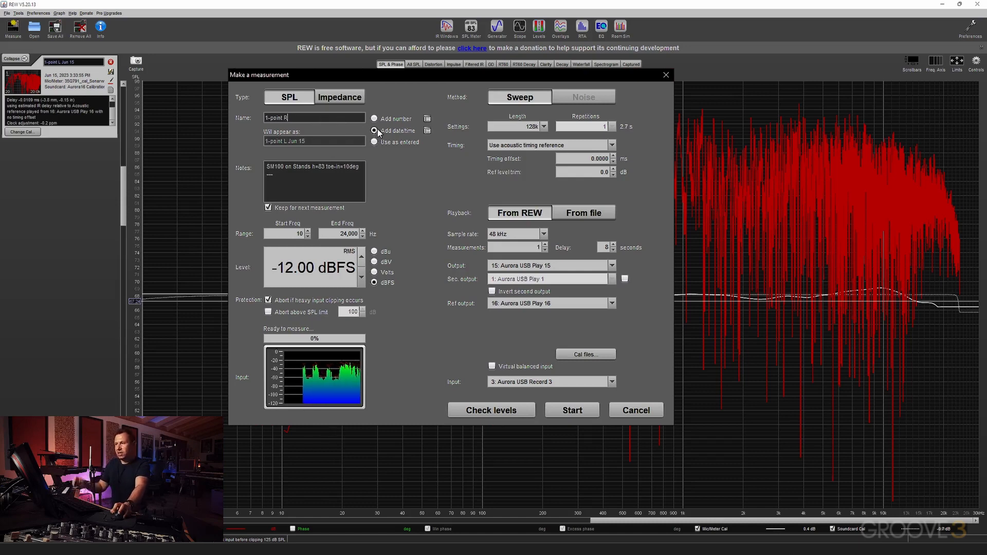
Step: Use the name '1-point R' as entered and route output to 16: Aurora USB Play 16
click(375, 142)
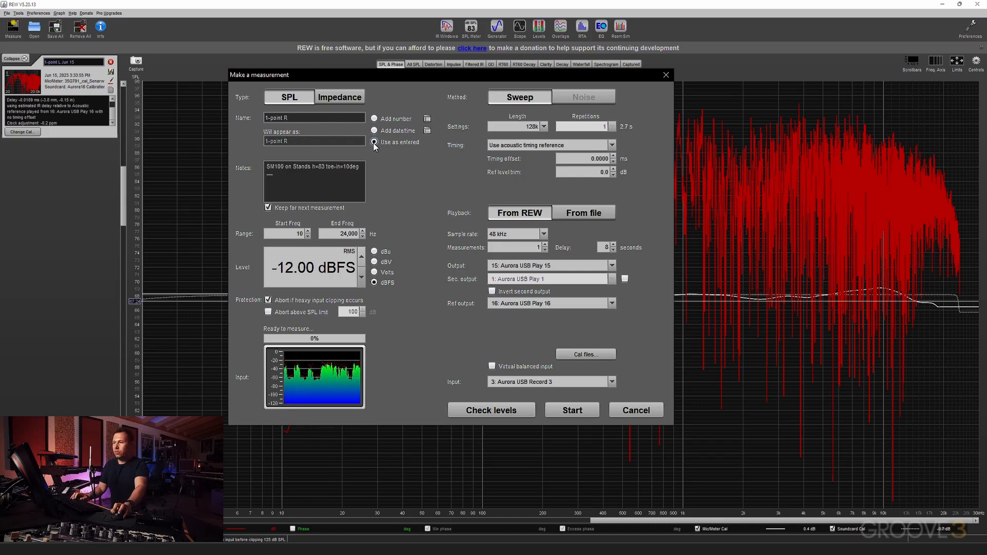
click(374, 142)
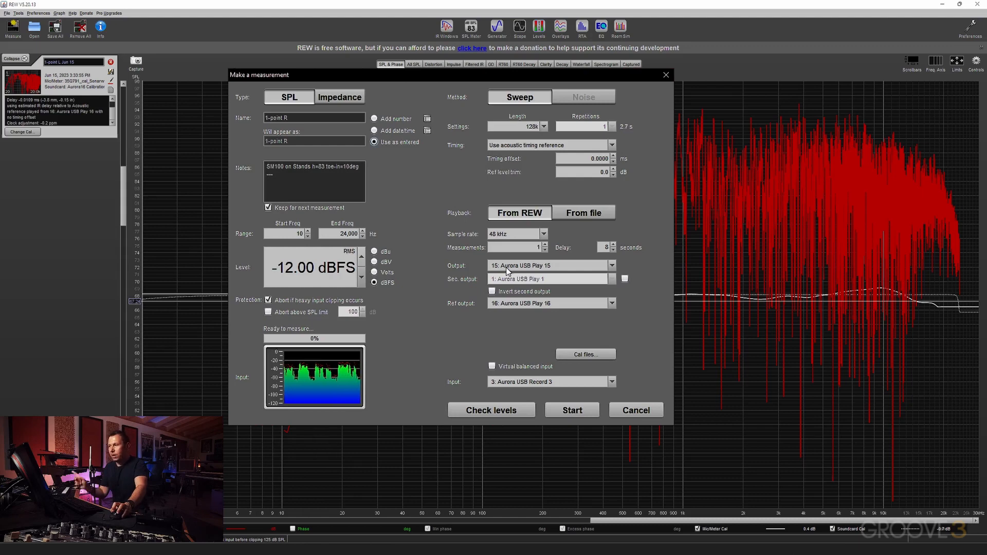
click(547, 265)
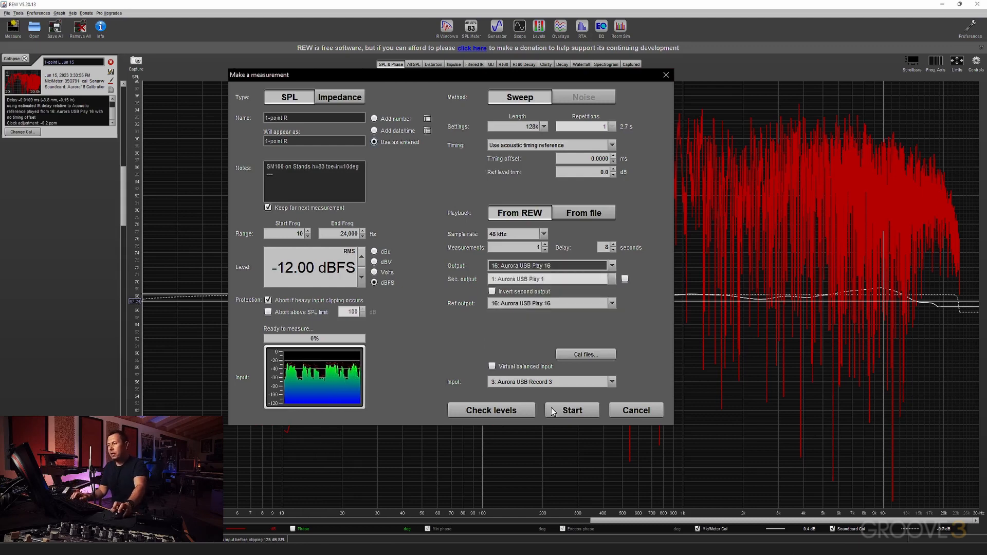